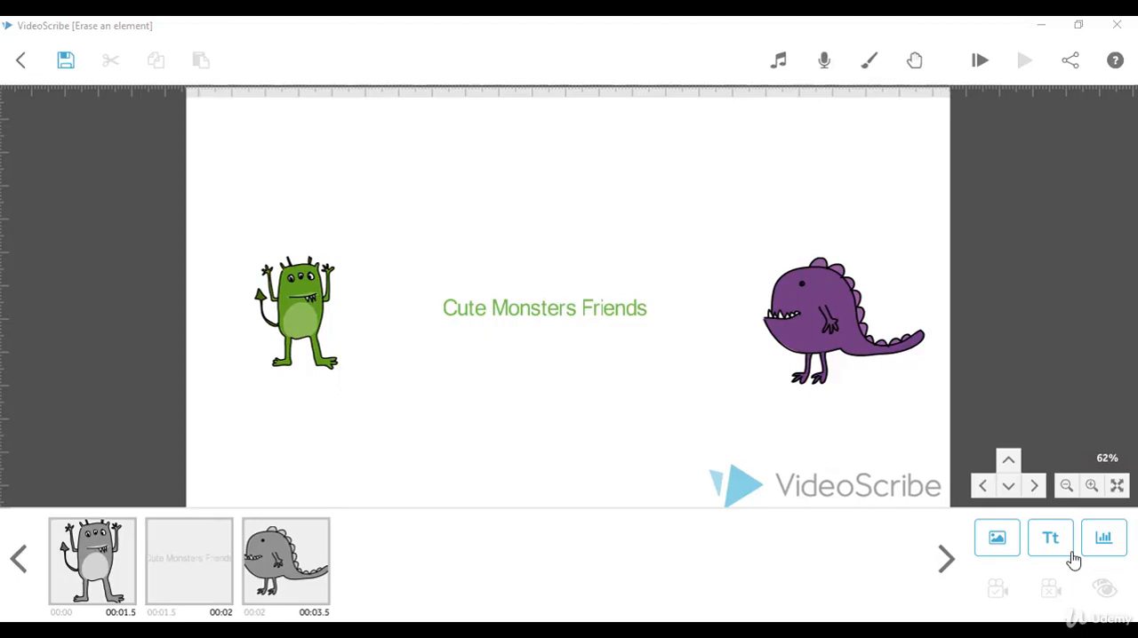
Add the blank white image from the library (searching 'erase'/'delete') so it covers the title text
left_click(995, 537)
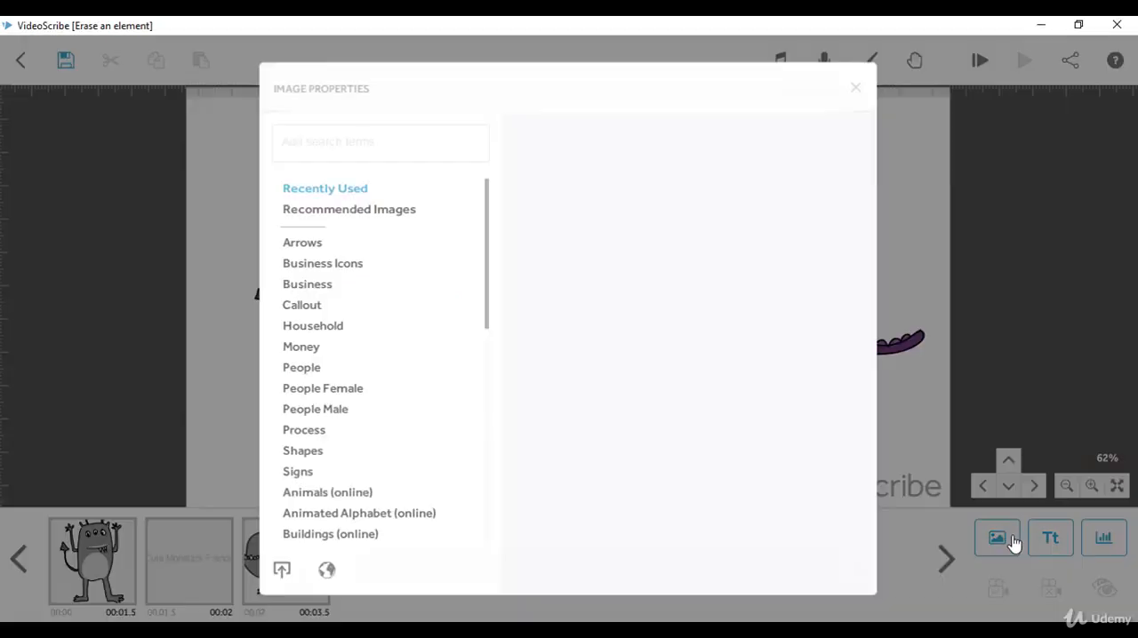
left_click(323, 188)
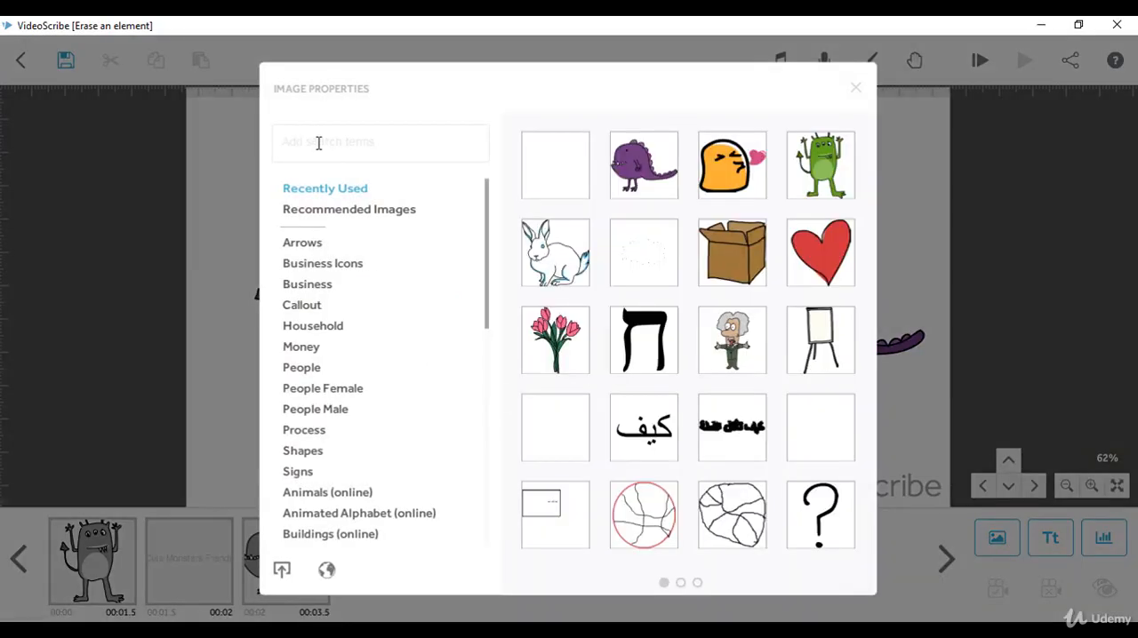
type("erase")
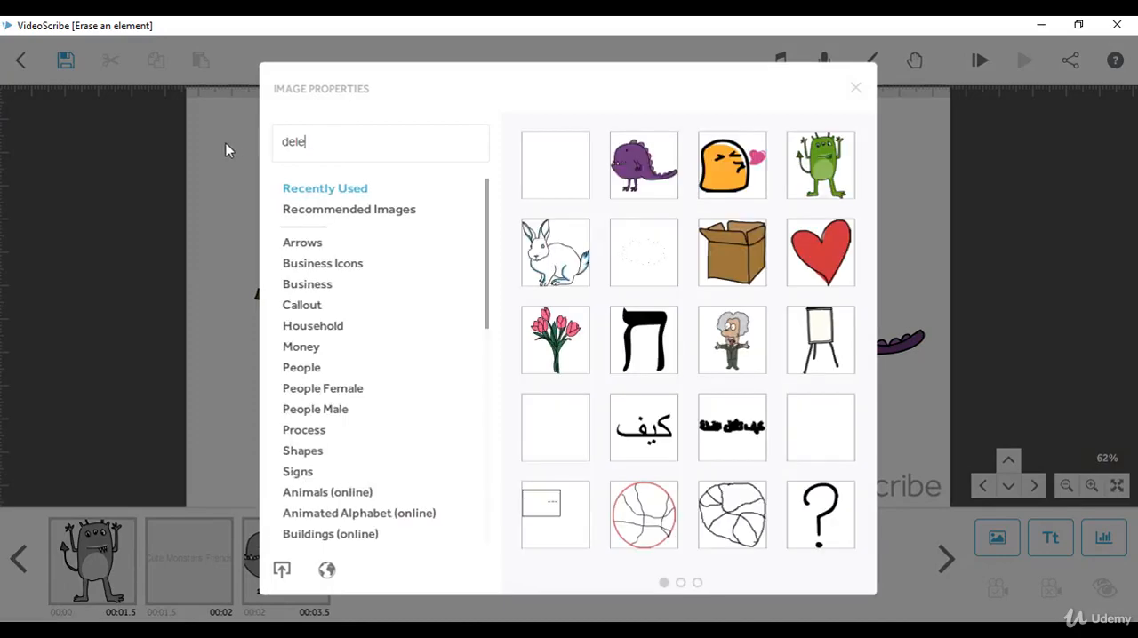
type("te")
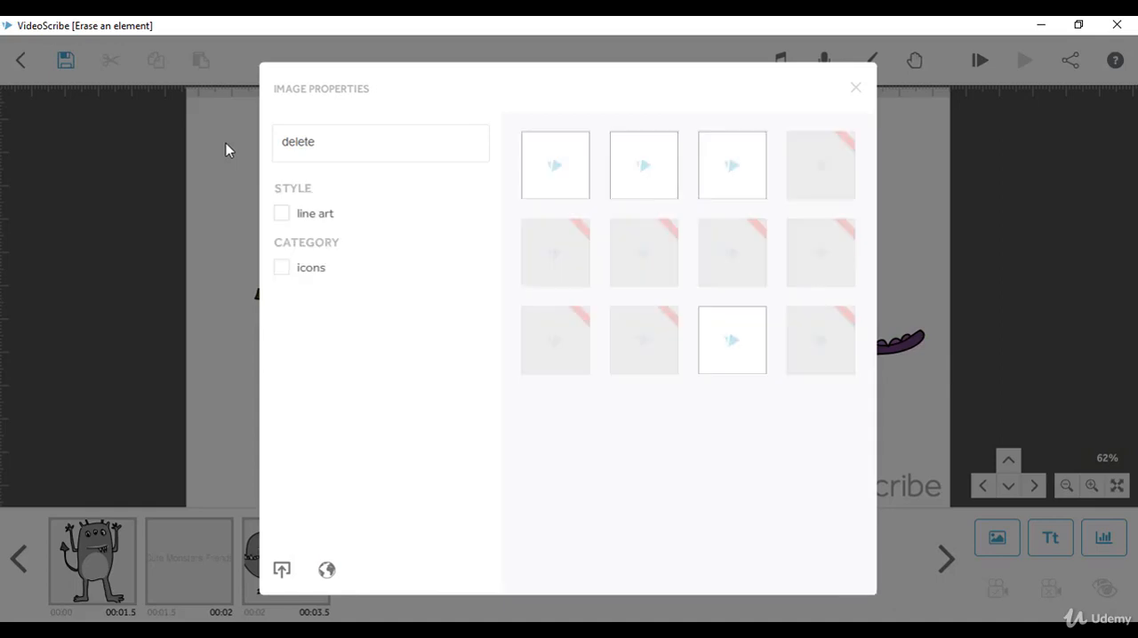
left_click(554, 163)
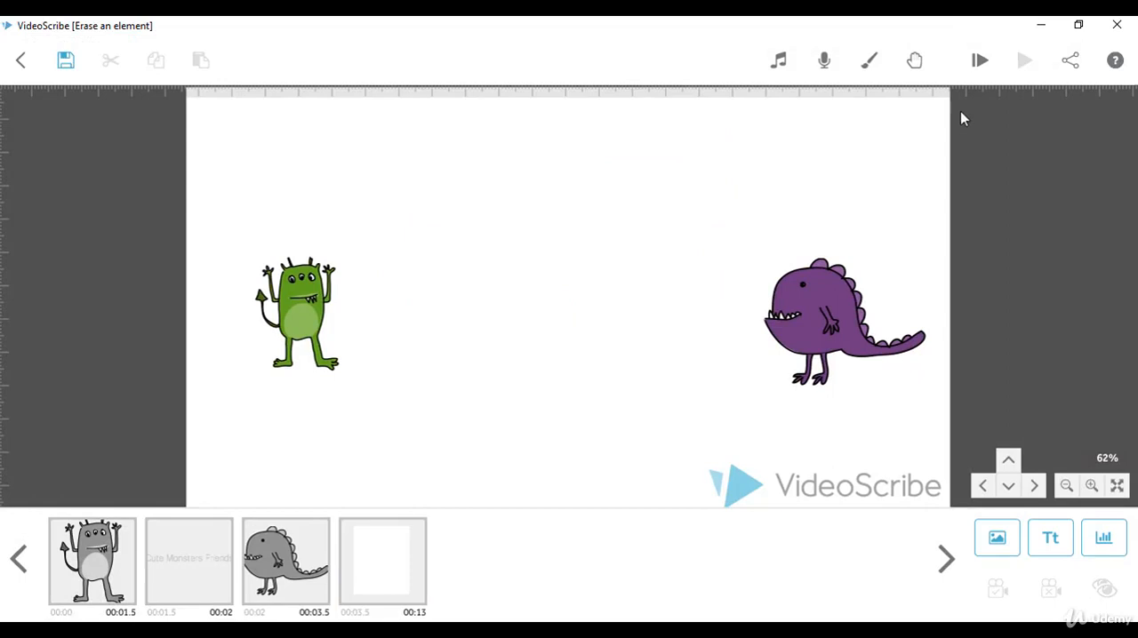
left_click(978, 60)
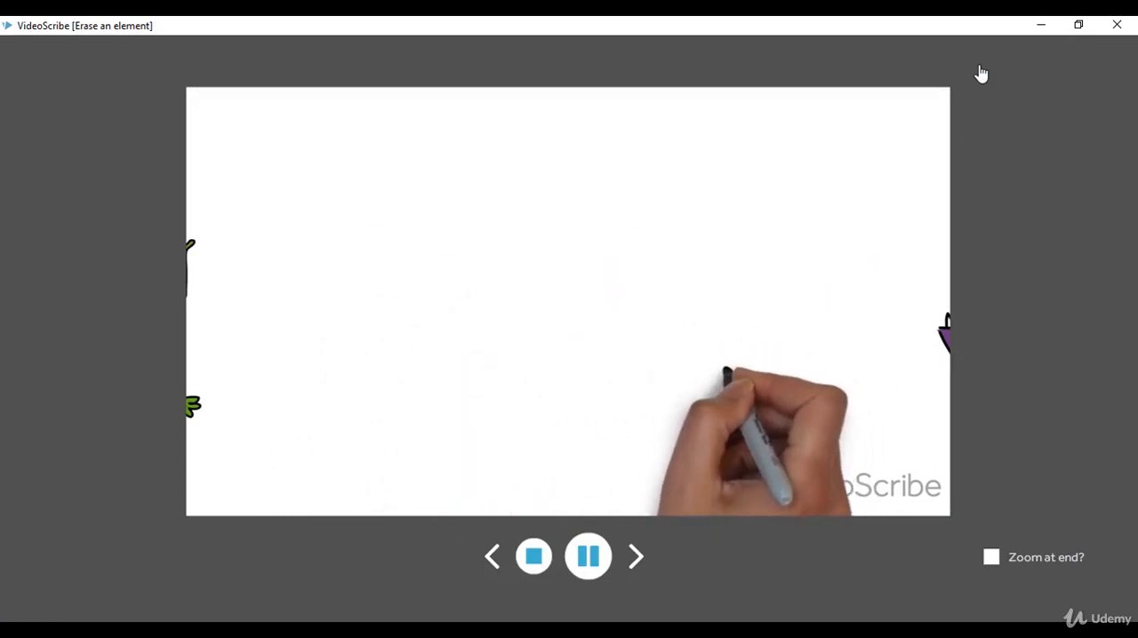
left_click(978, 61)
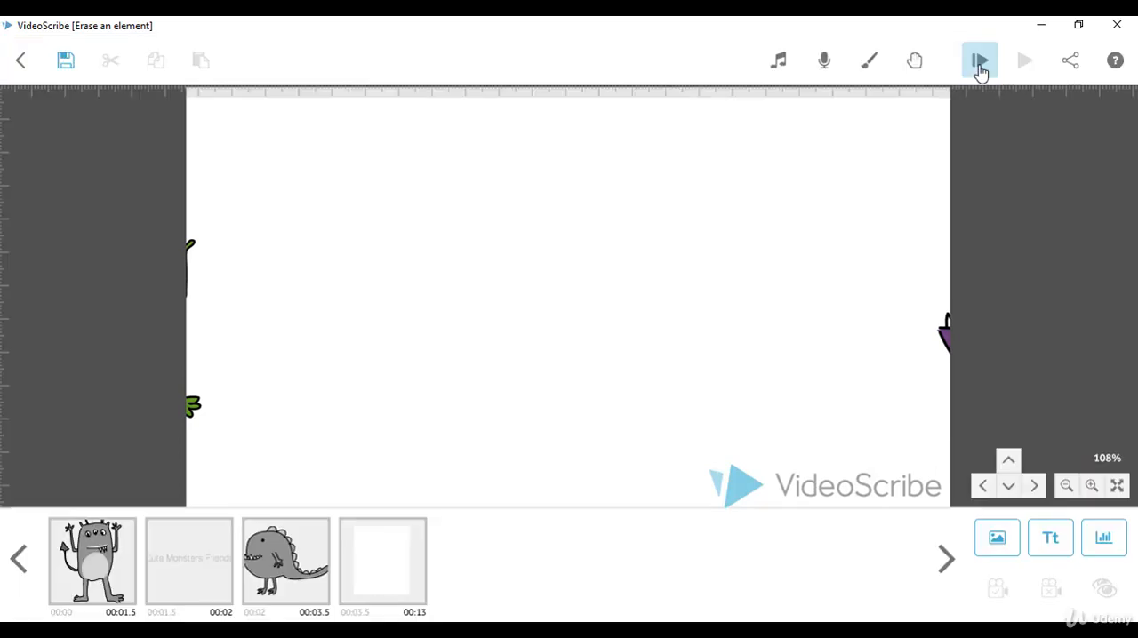
mouse_move(978, 60)
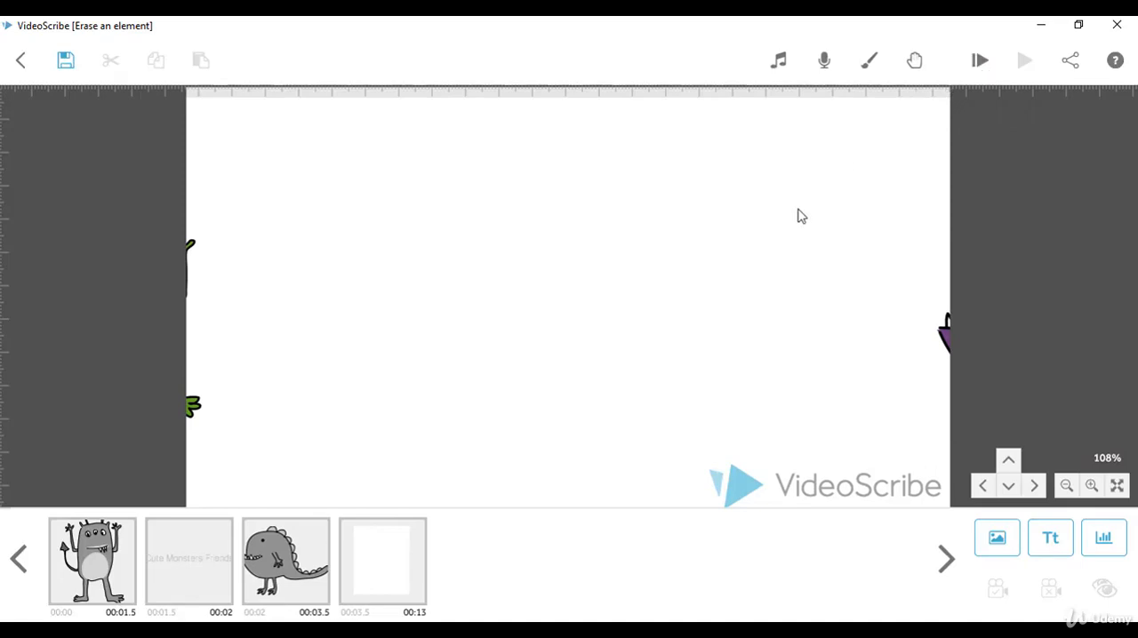
left_click(1065, 486)
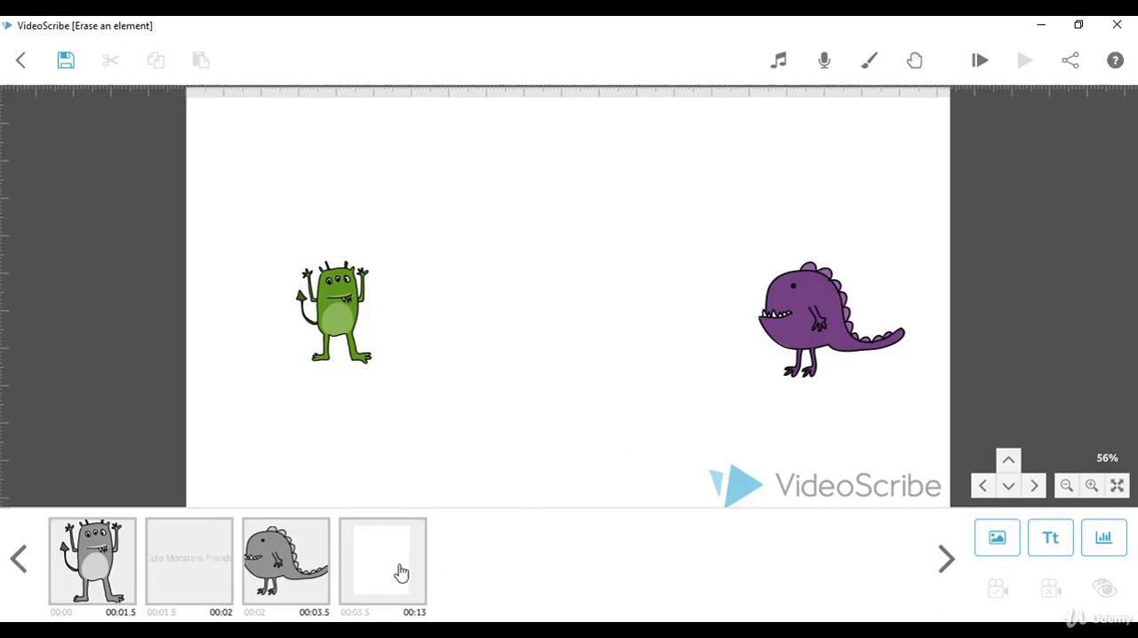
Move the blank white image ahead of the purple monster so it sits third in the timeline
left_click(382, 560)
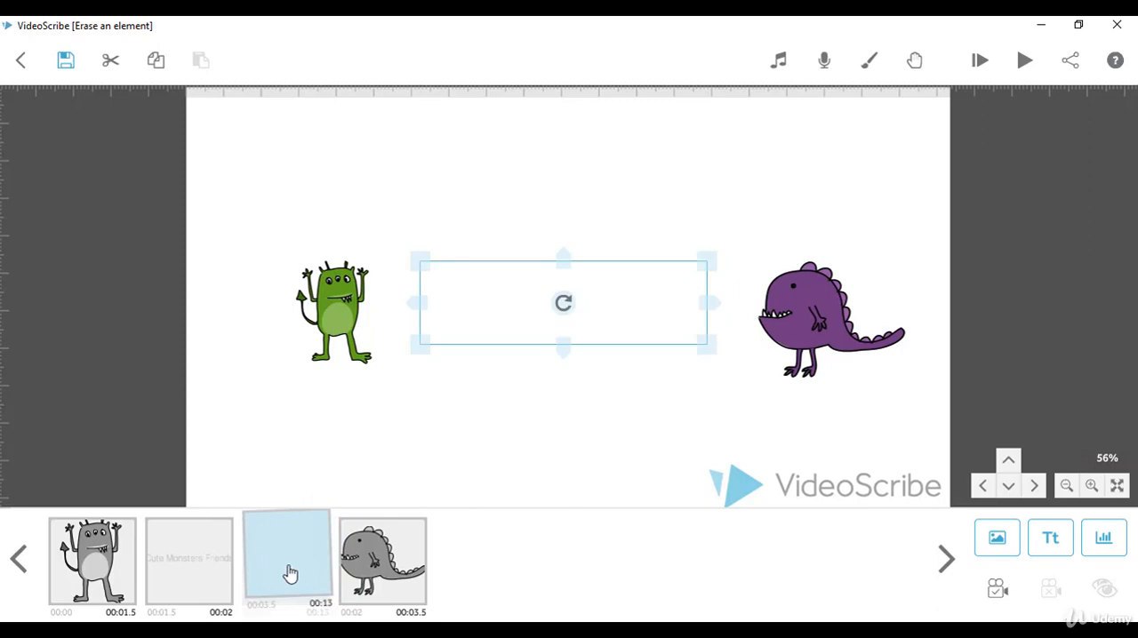
right_click(286, 560)
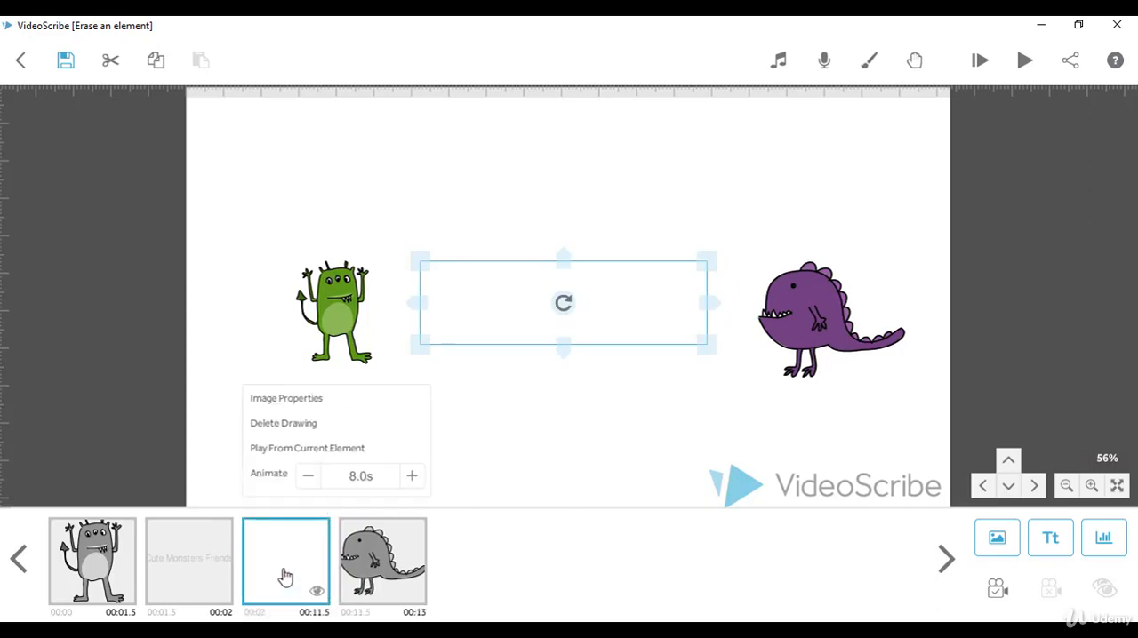
left_click(383, 560)
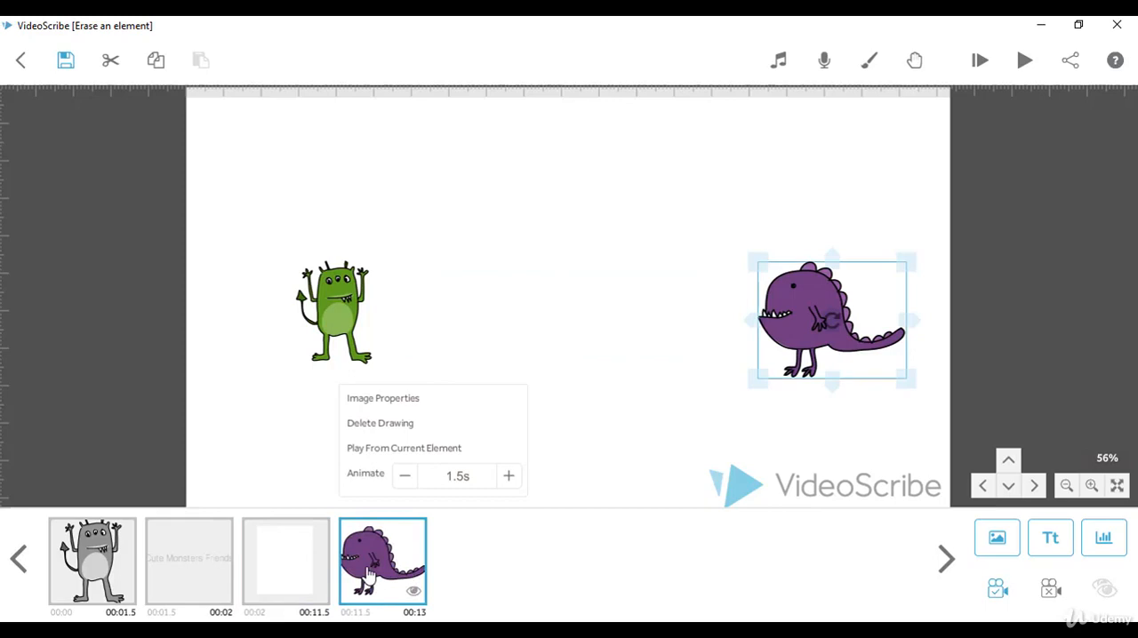
mouse_move(363, 571)
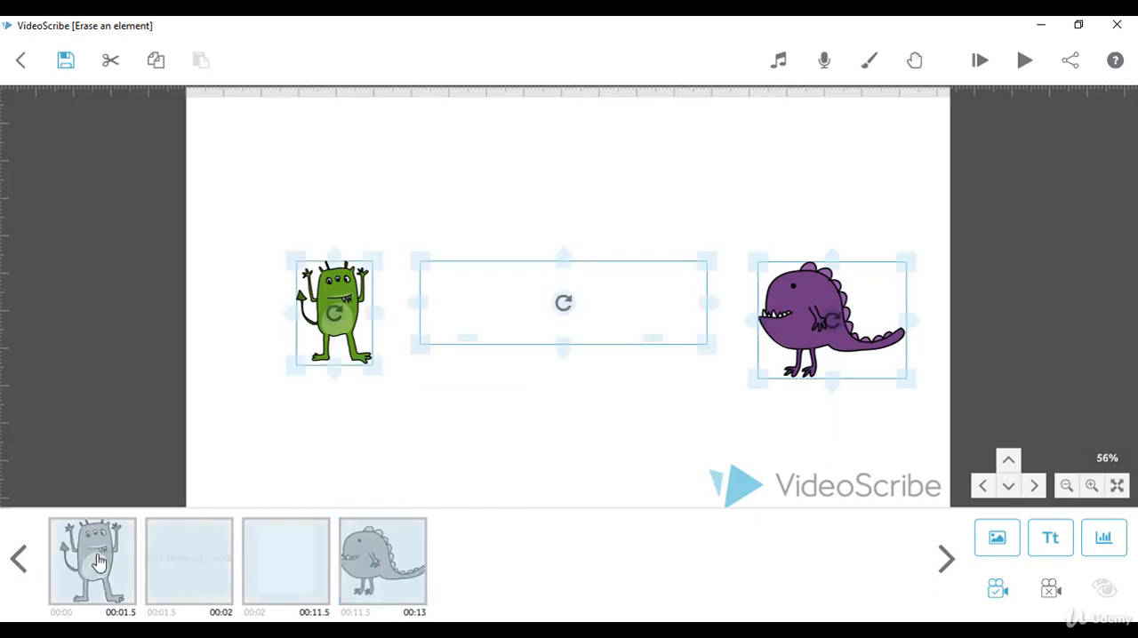
mouse_move(756, 554)
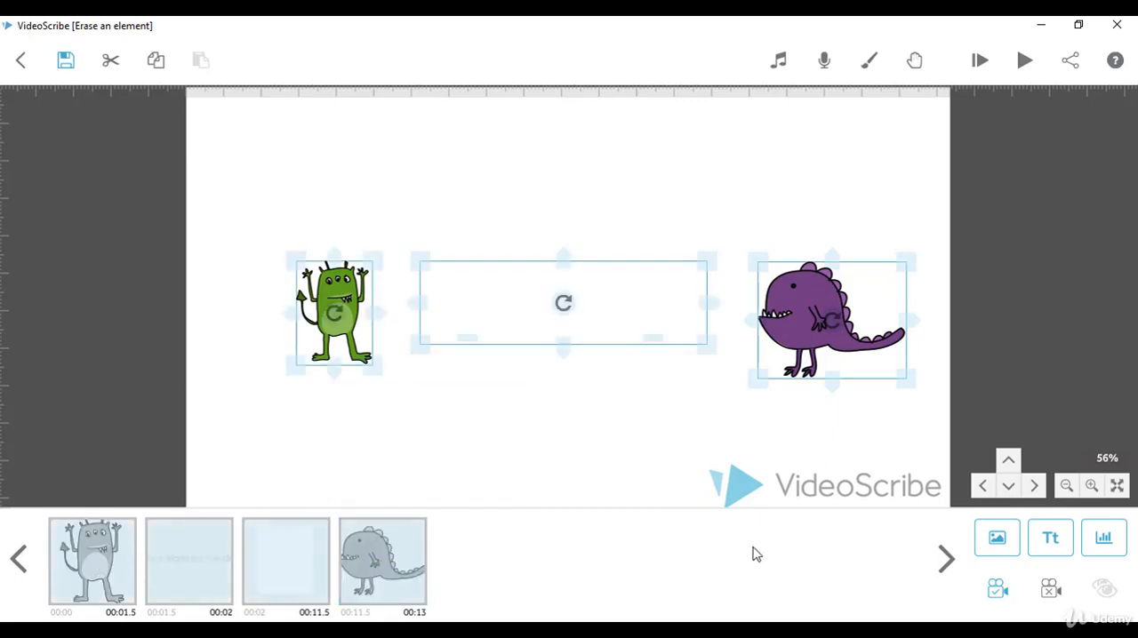
mouse_move(995, 588)
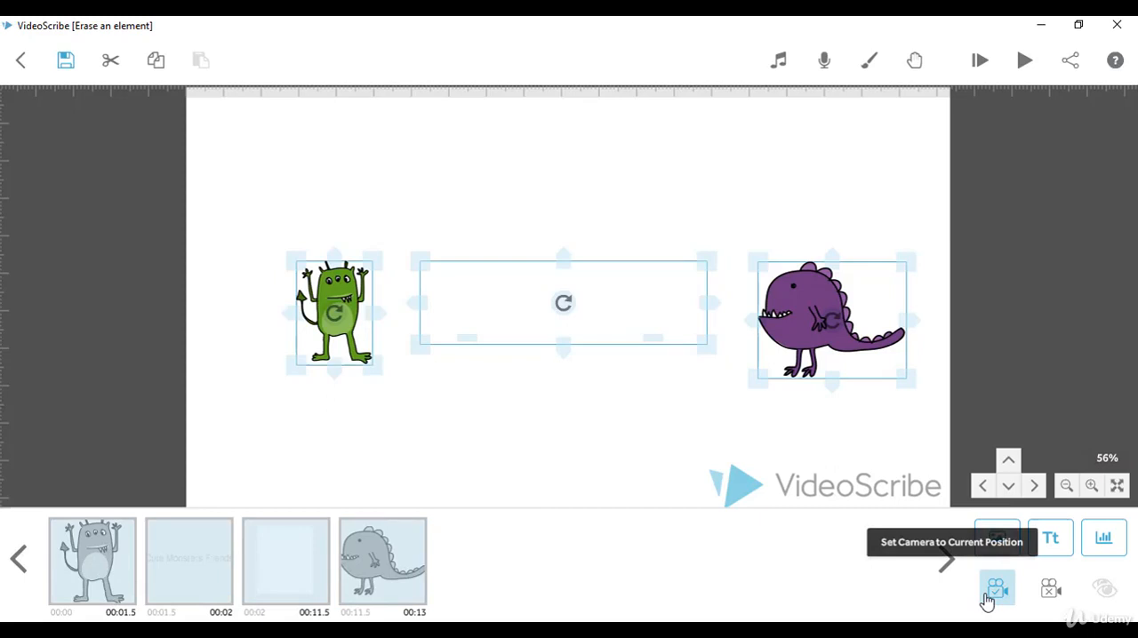
mouse_move(770, 581)
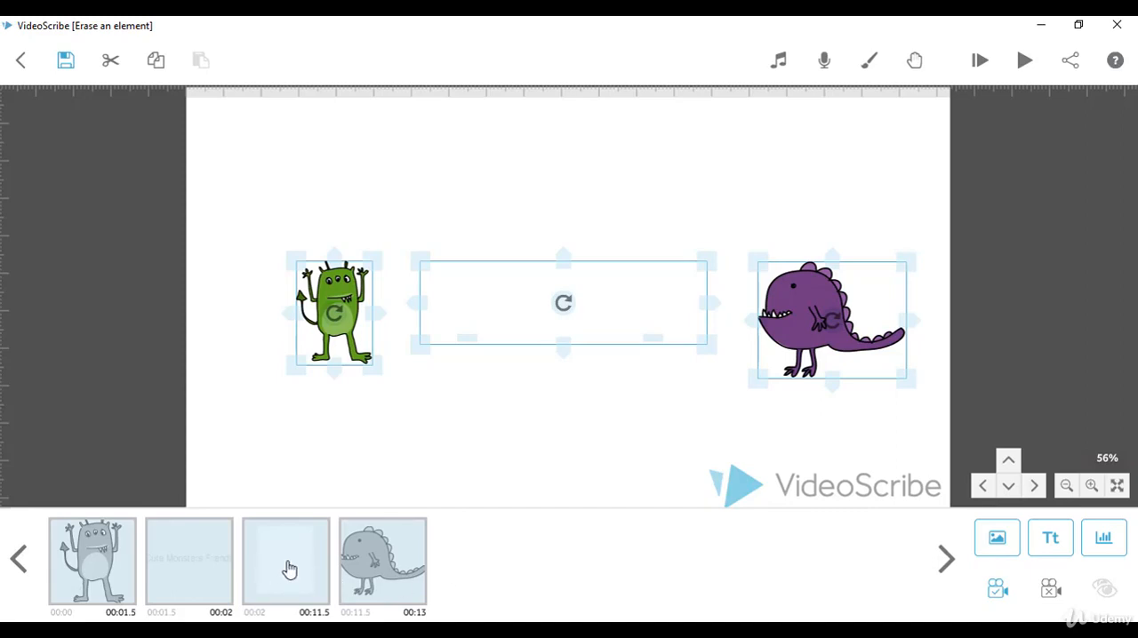
Reach the blank image's properties by stepping on from the Cute Monsters Friends text settings
right_click(287, 566)
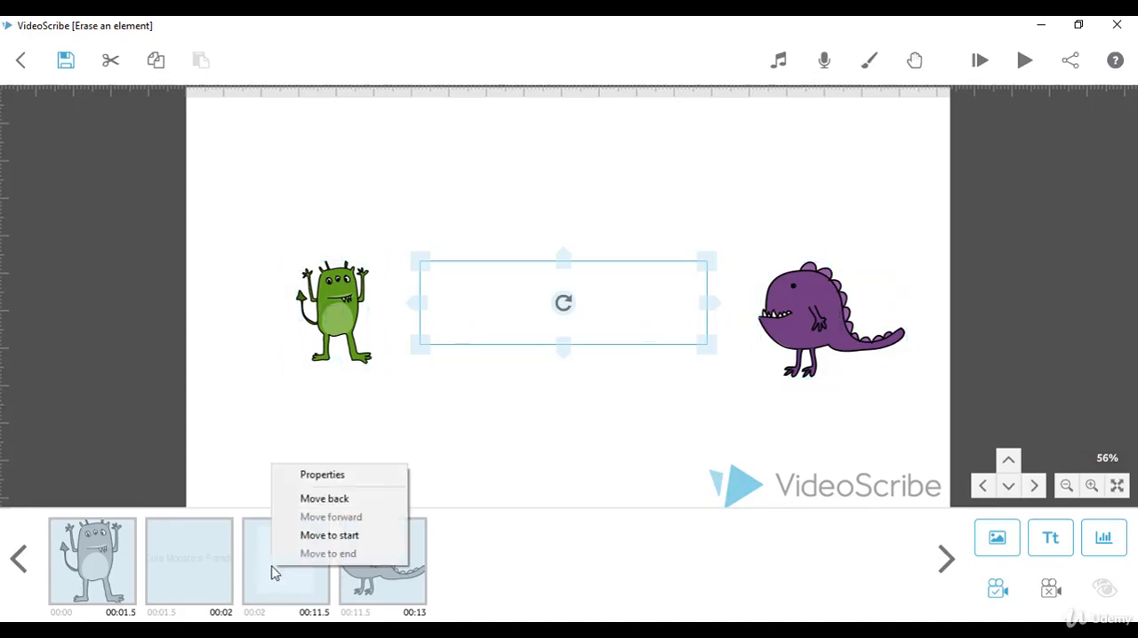
left_click(322, 473)
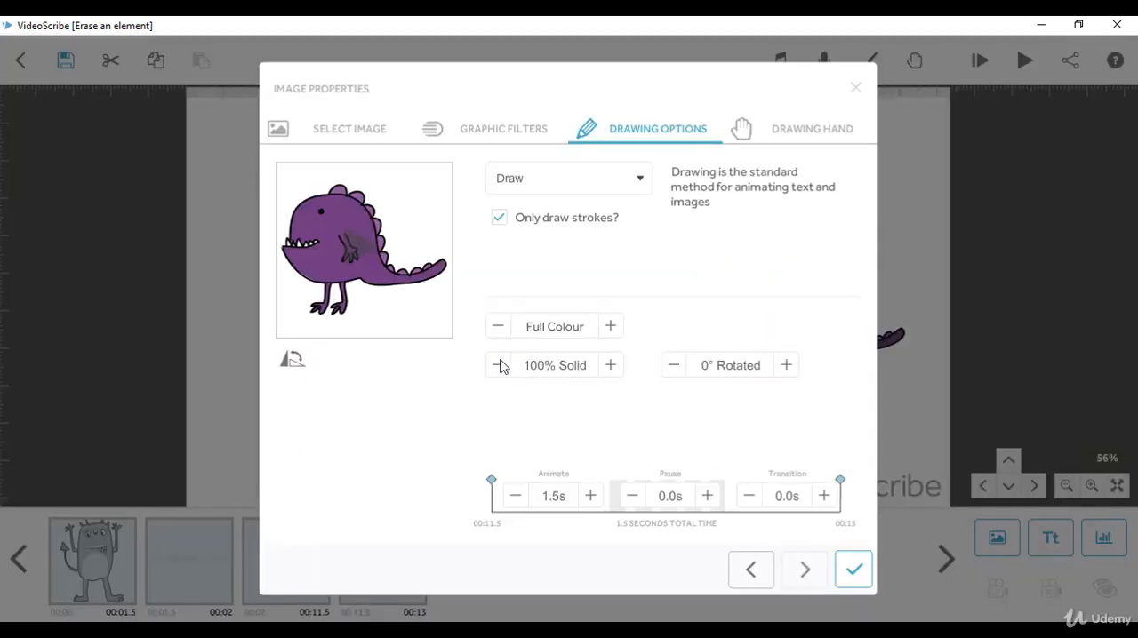
left_click(853, 569)
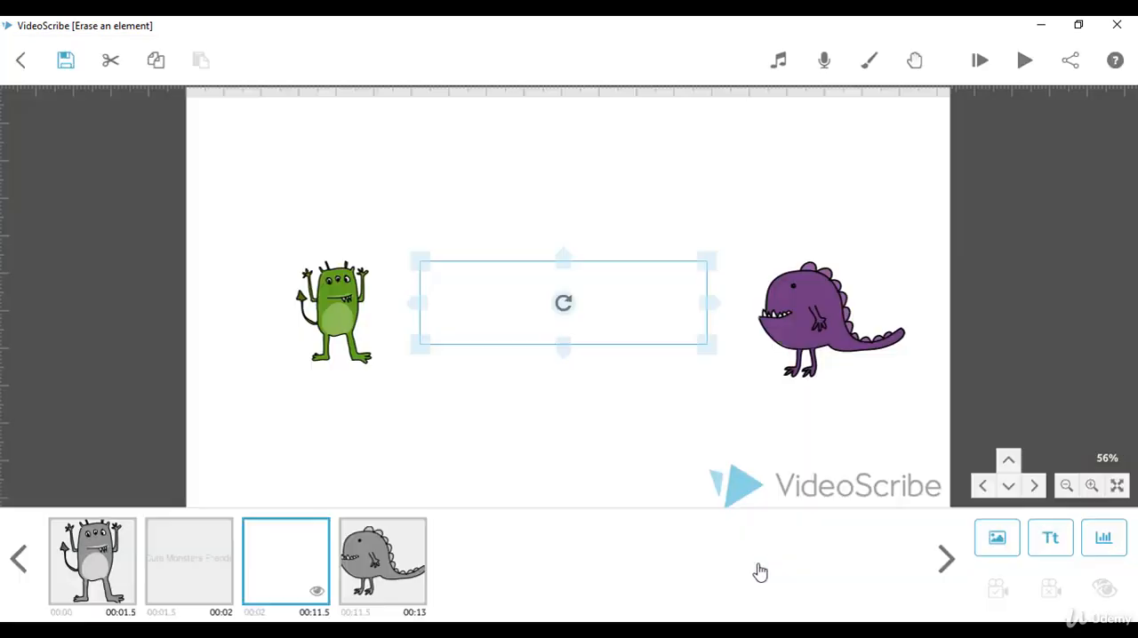
left_click(188, 560)
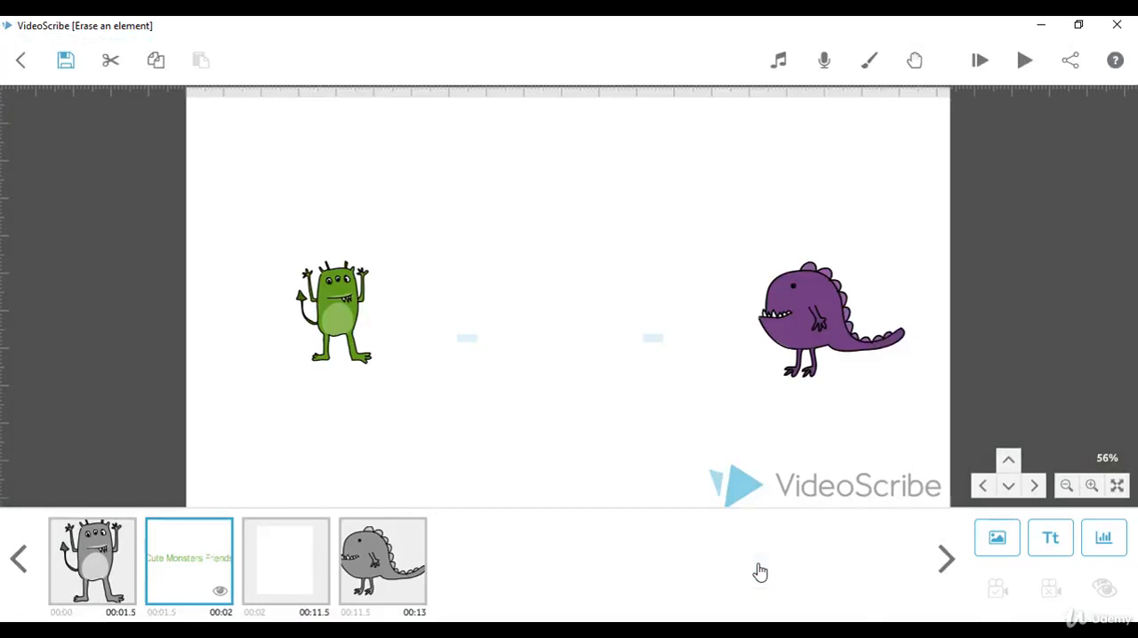
double_click(188, 560)
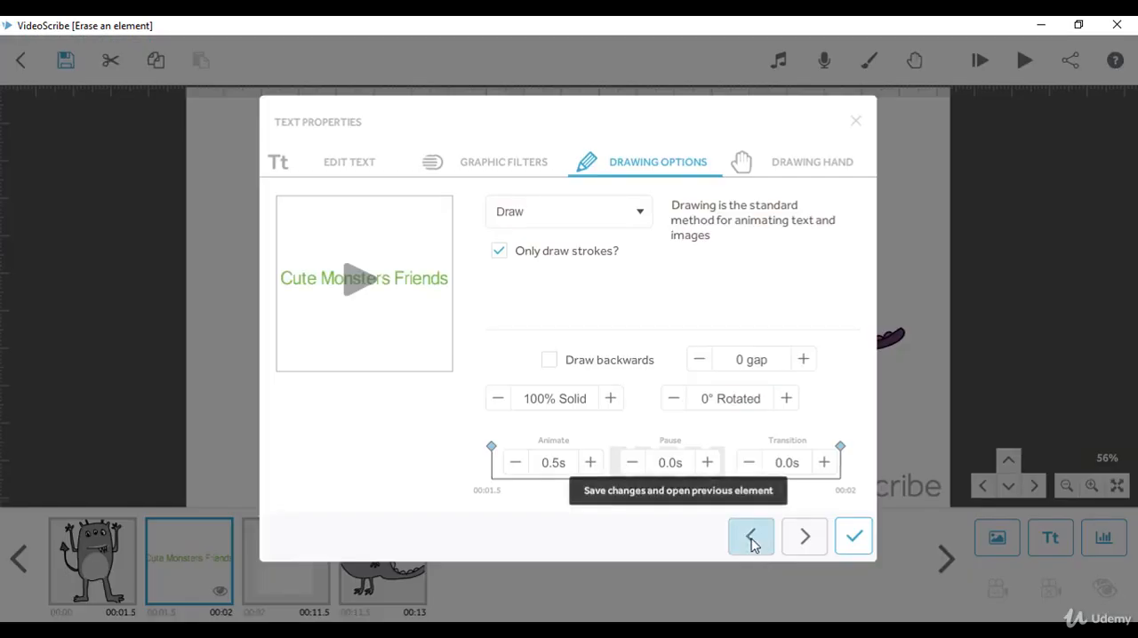
left_click(750, 537)
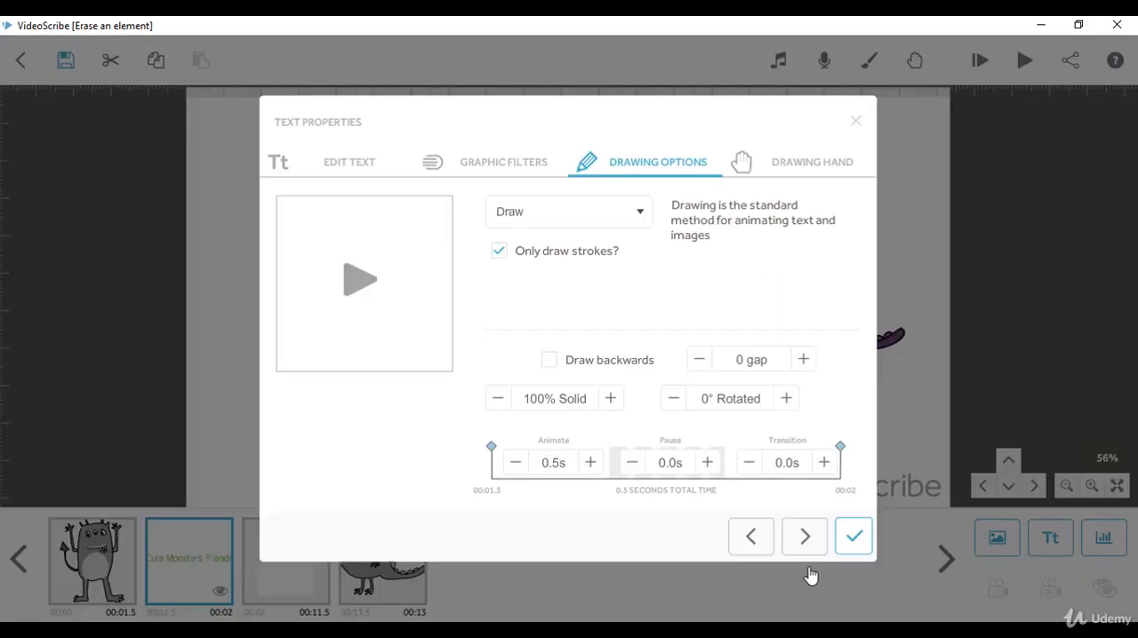
Set the blank image to Animate 2 s, Pause 0 s, Transition 0 s and confirm
left_click(804, 537)
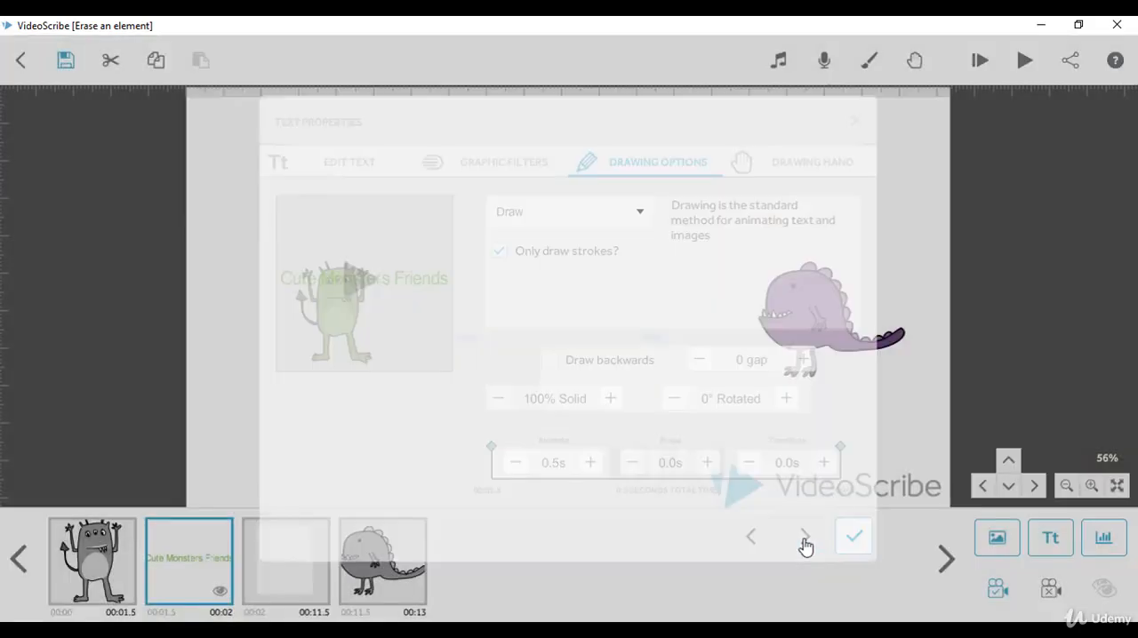
left_click(803, 537)
type("2")
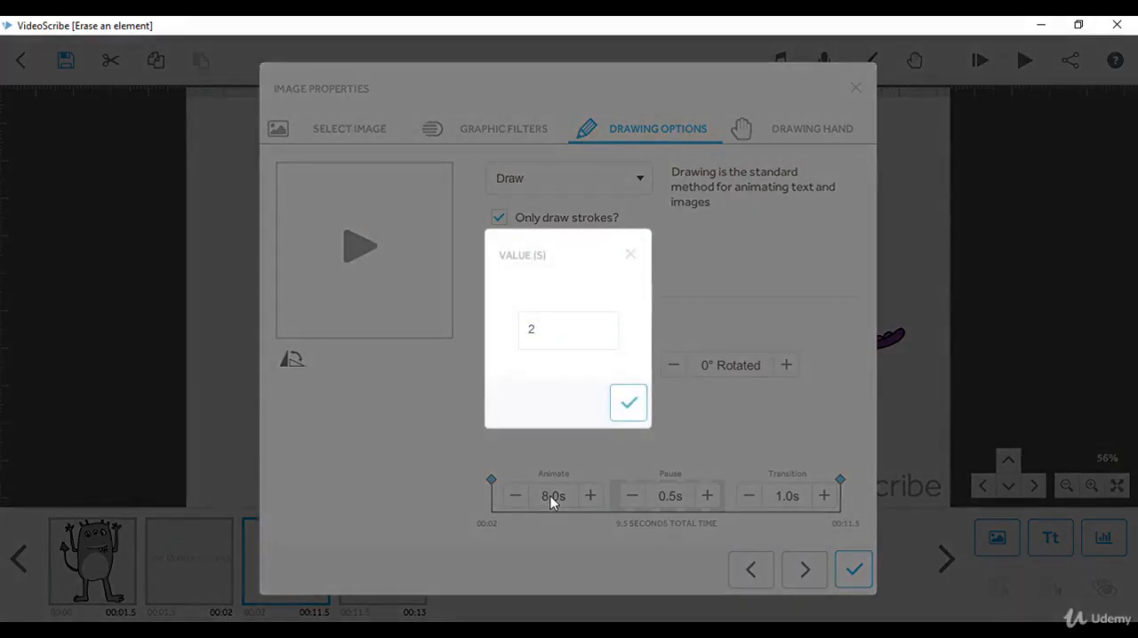
left_click(628, 402)
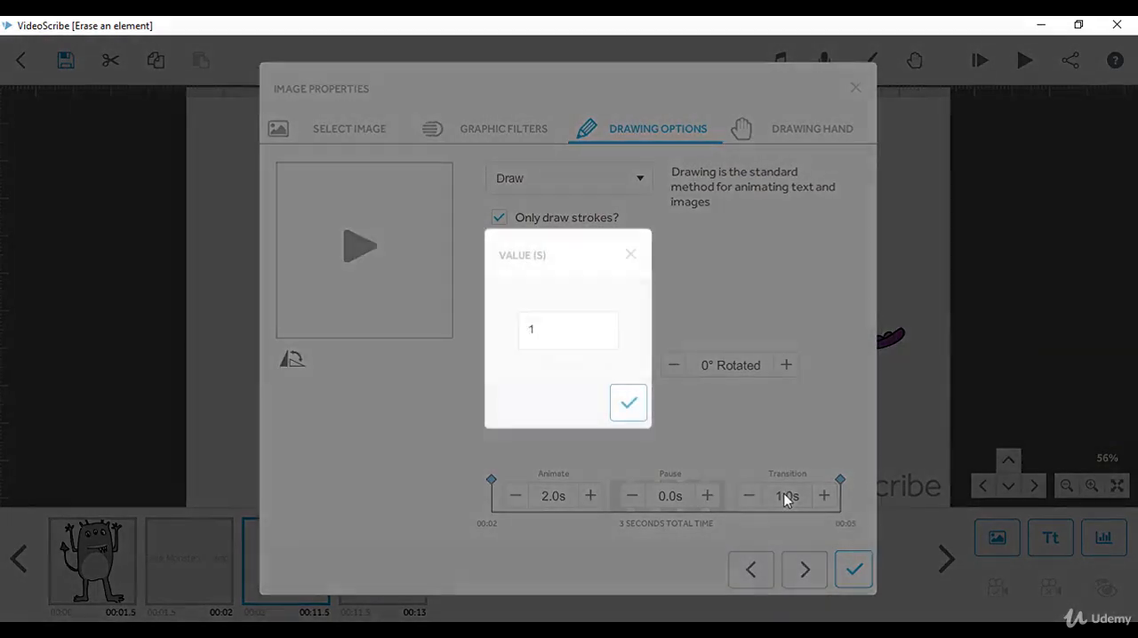
left_click(628, 402)
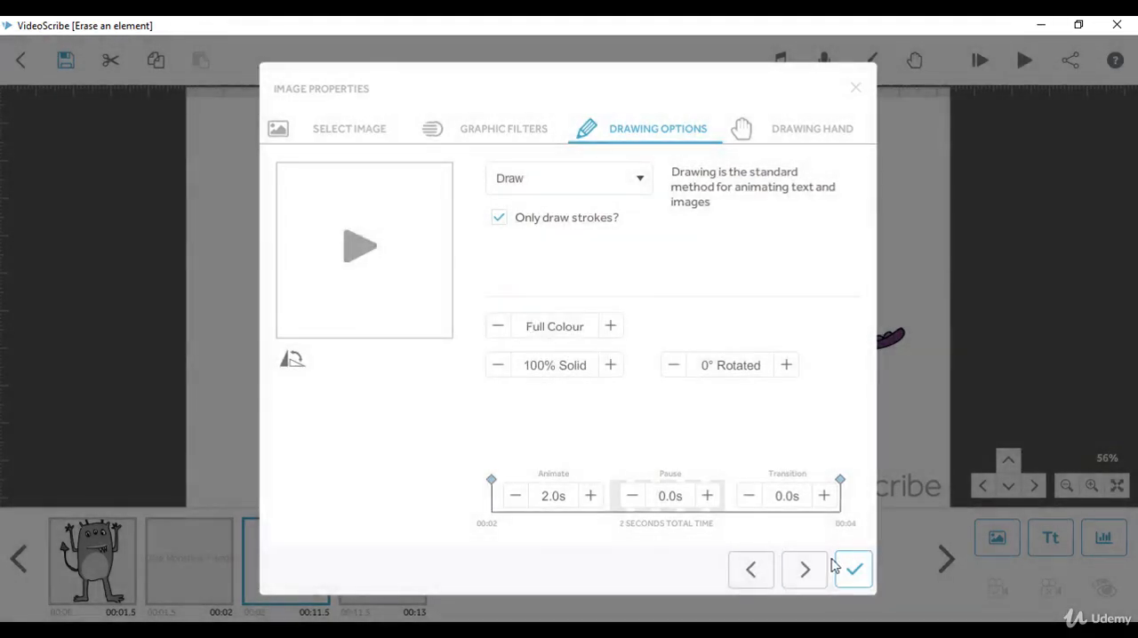
left_click(853, 568)
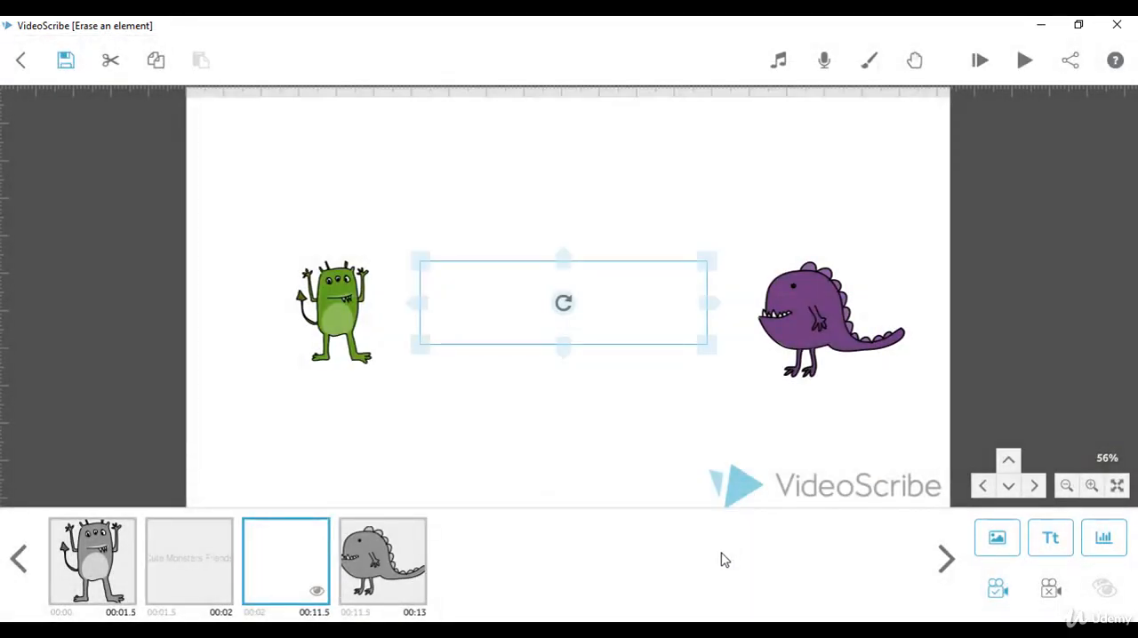
left_click(1024, 61)
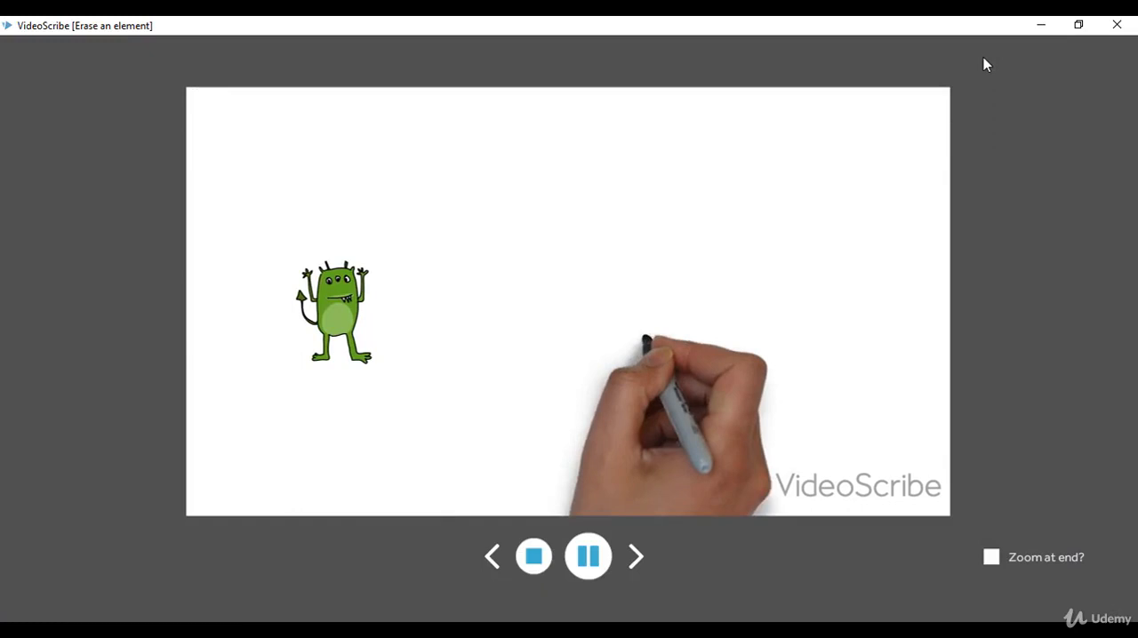
left_click(534, 556)
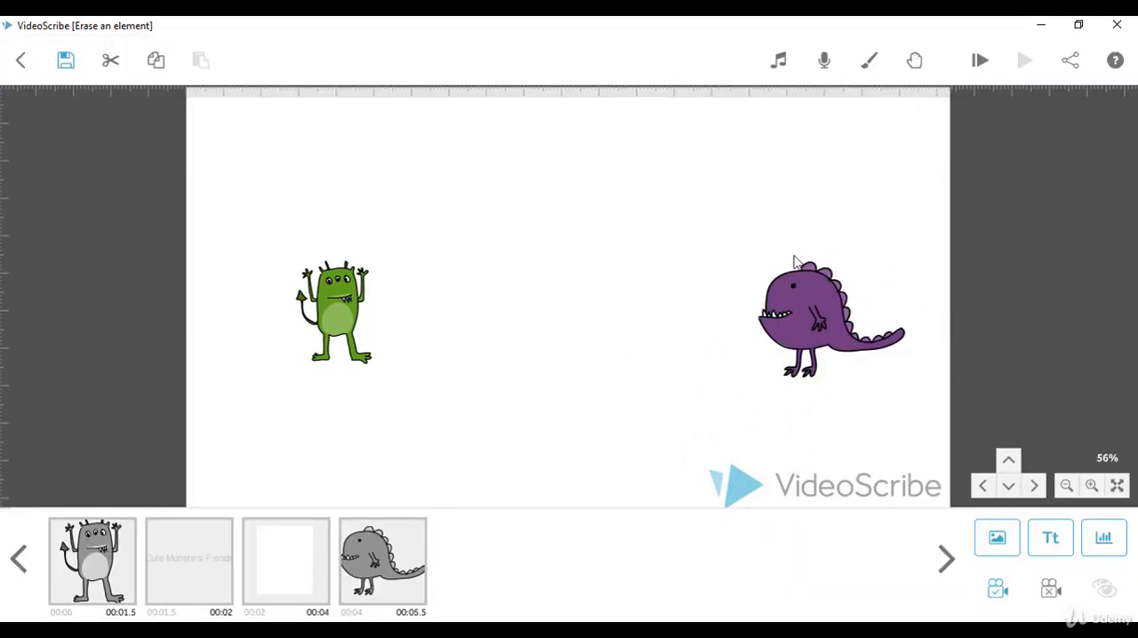
left_click(284, 562)
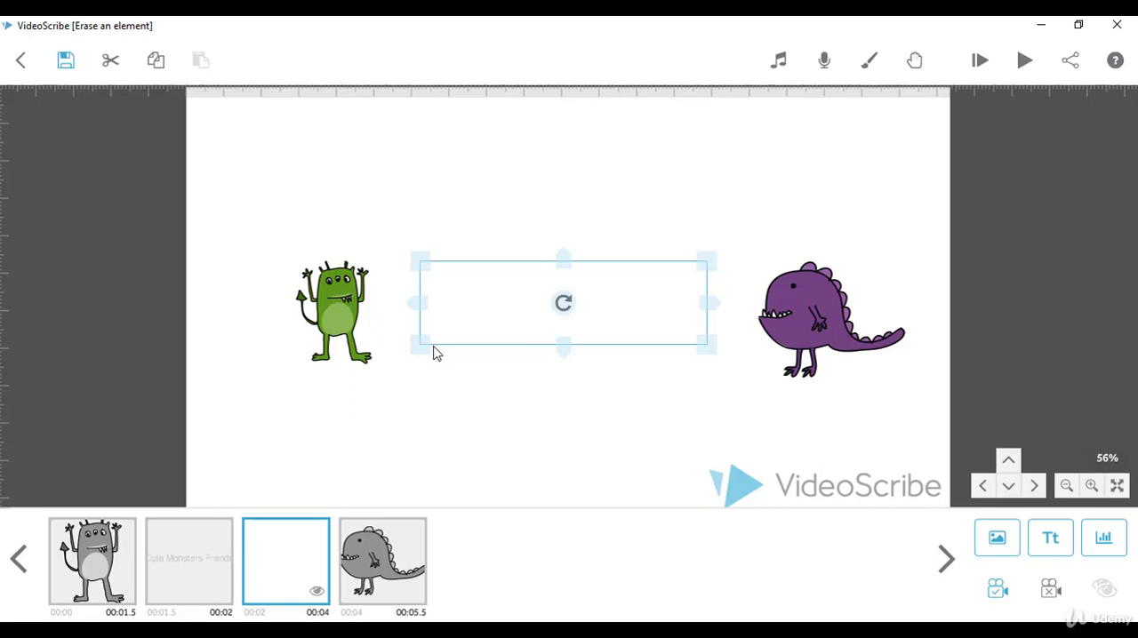
Give the blank white image the first drawing hand from the rosie set
right_click(285, 560)
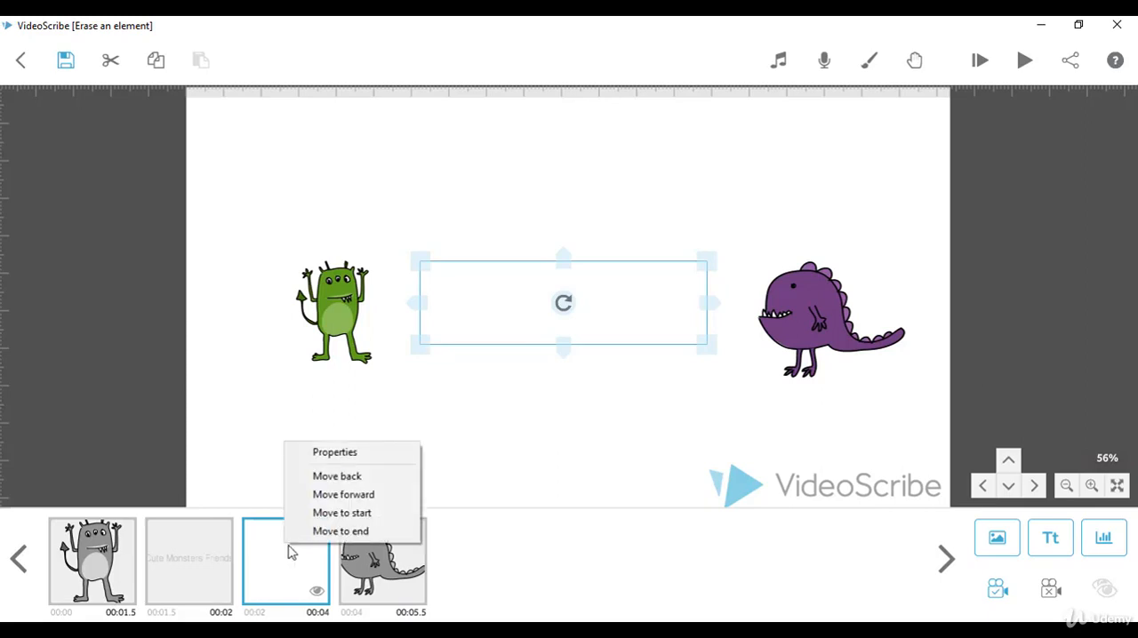
left_click(335, 452)
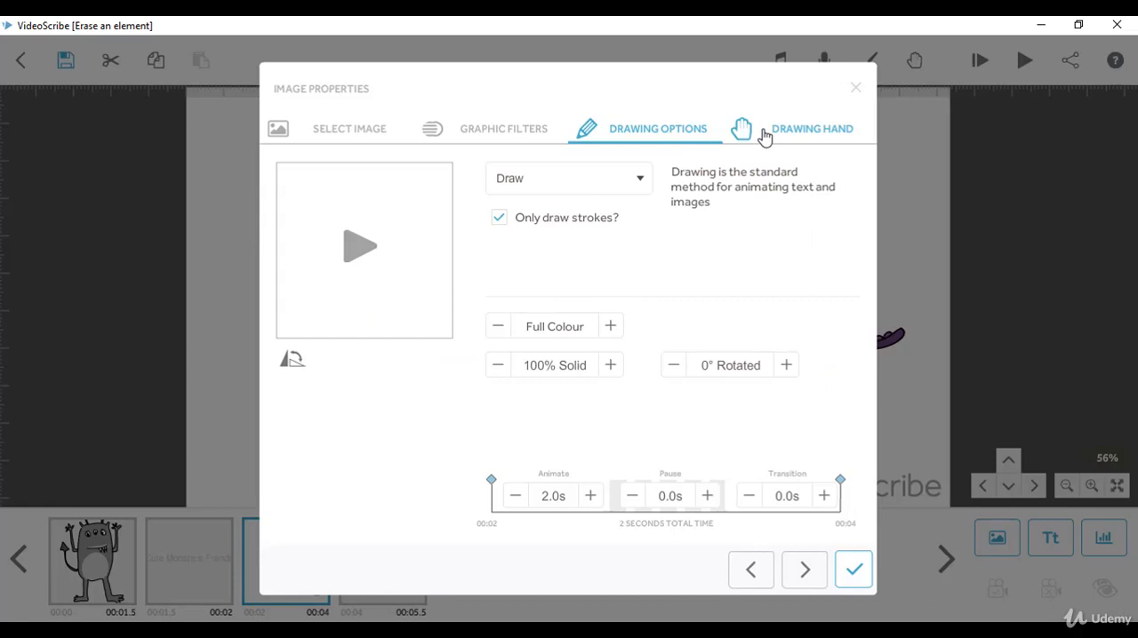
left_click(810, 128)
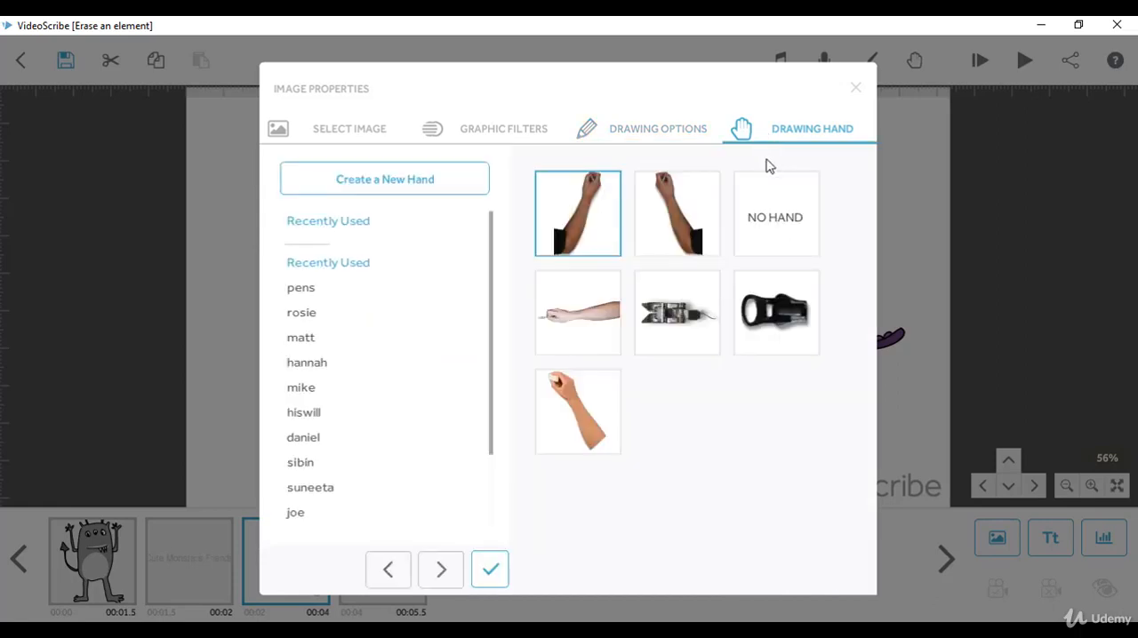
left_click(302, 313)
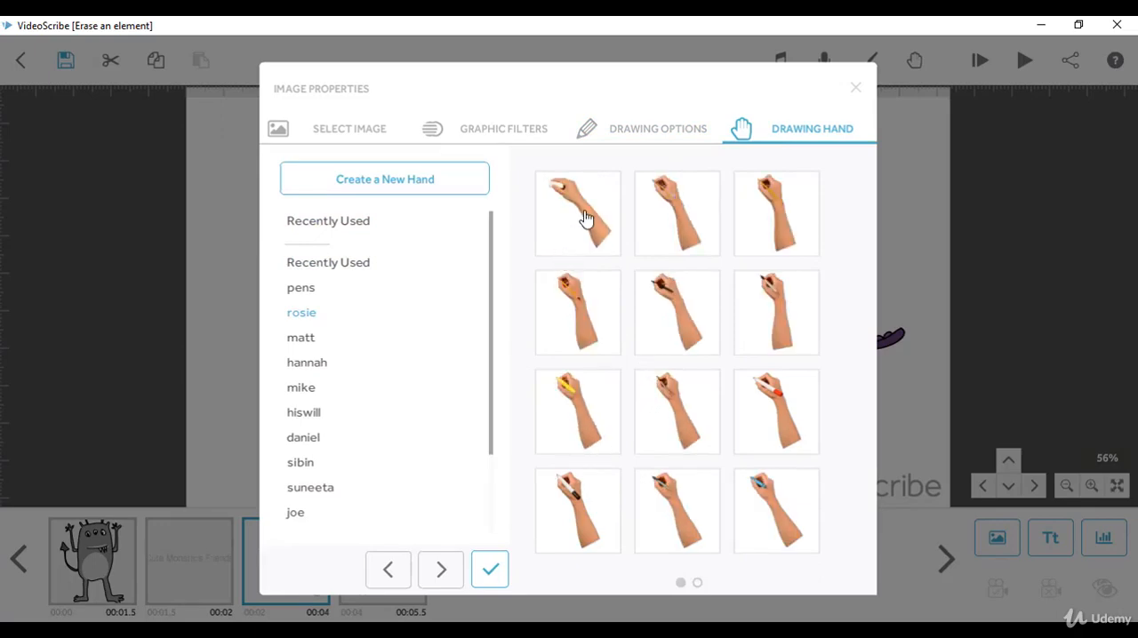
left_click(576, 213)
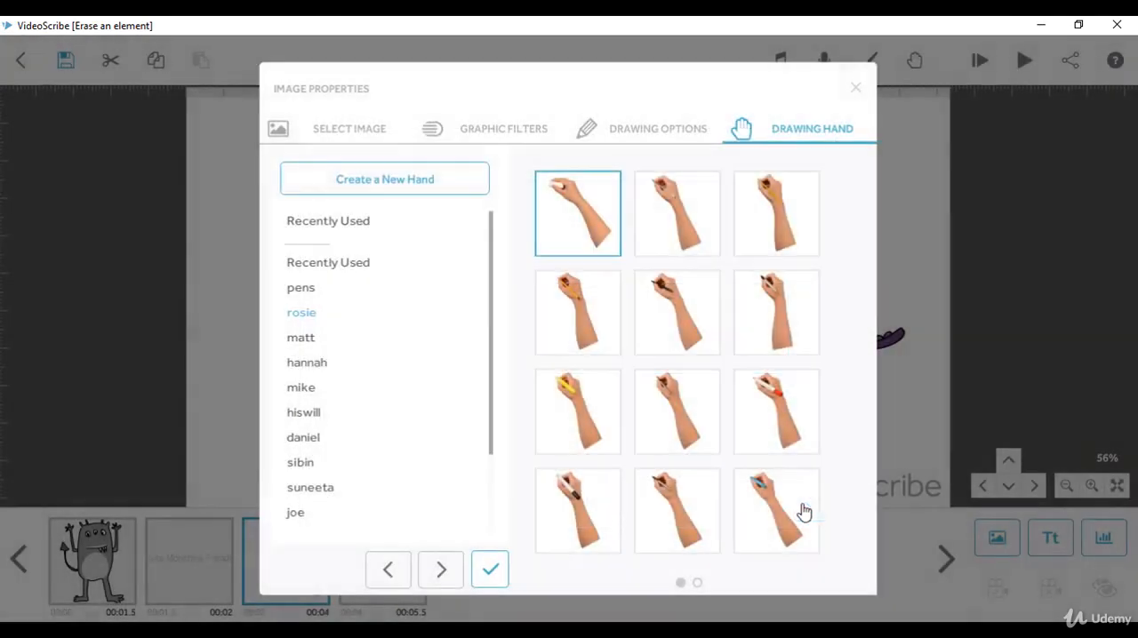
left_click(489, 569)
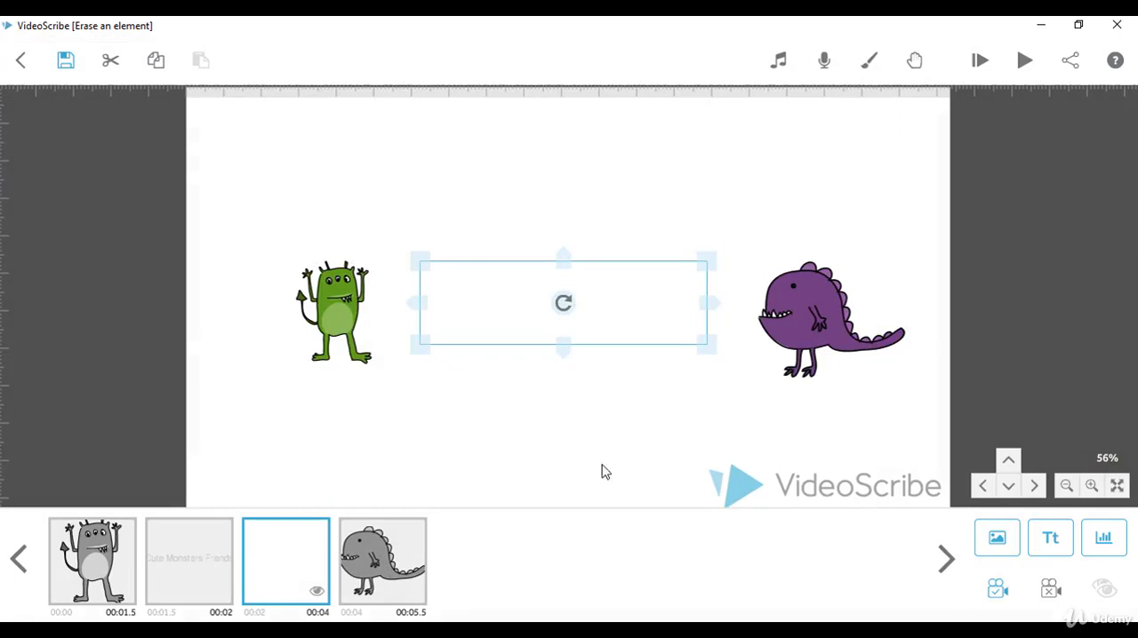
Play a preview of the scene
left_click(1024, 61)
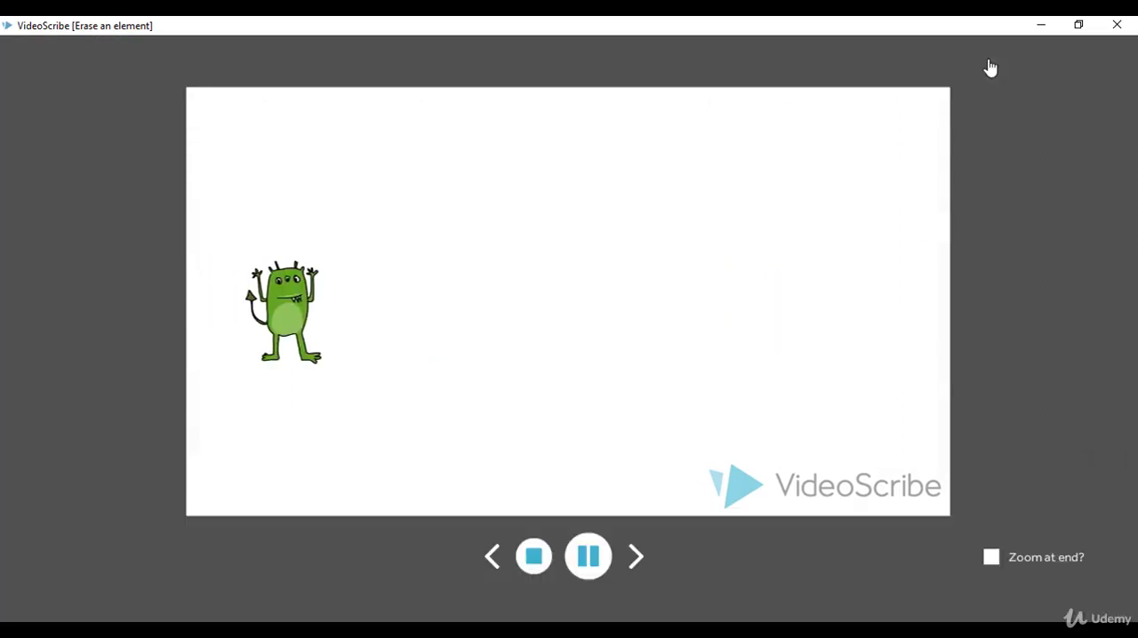